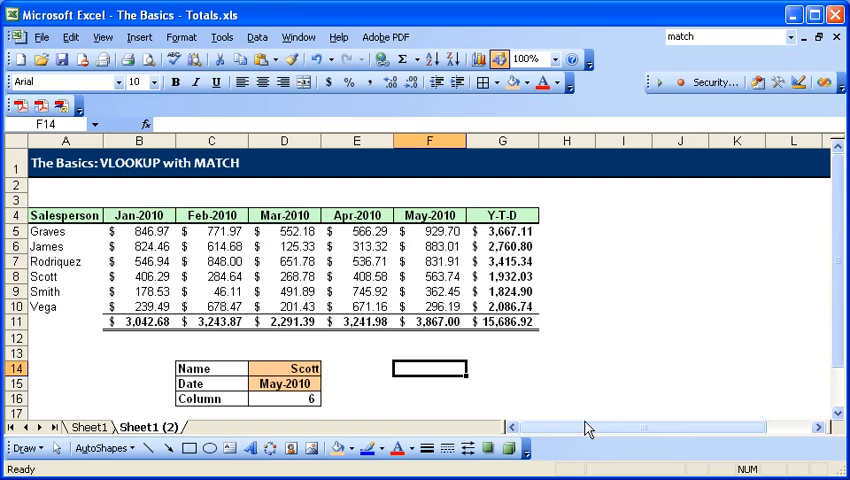
Step: Enter =VLOOKUP(D14,A4:G10,6,FALSE) in F14 to return Scott's May-2010 amount of $563.74
text(=vloo)
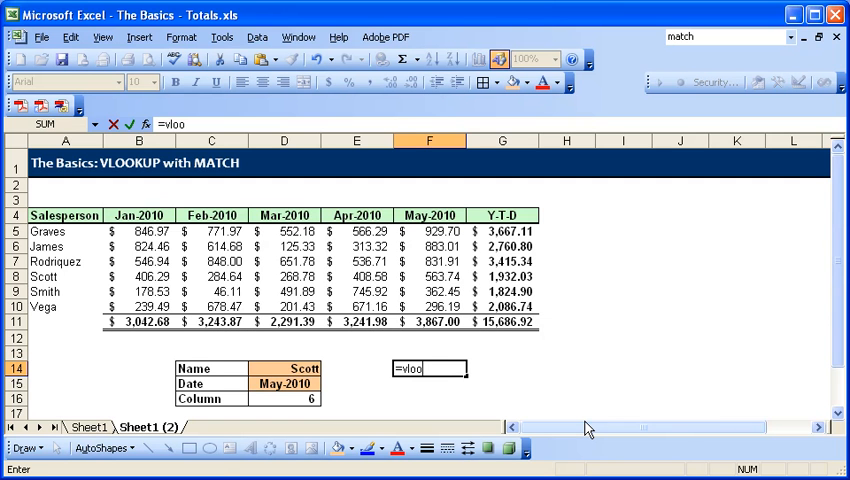
text(kup()
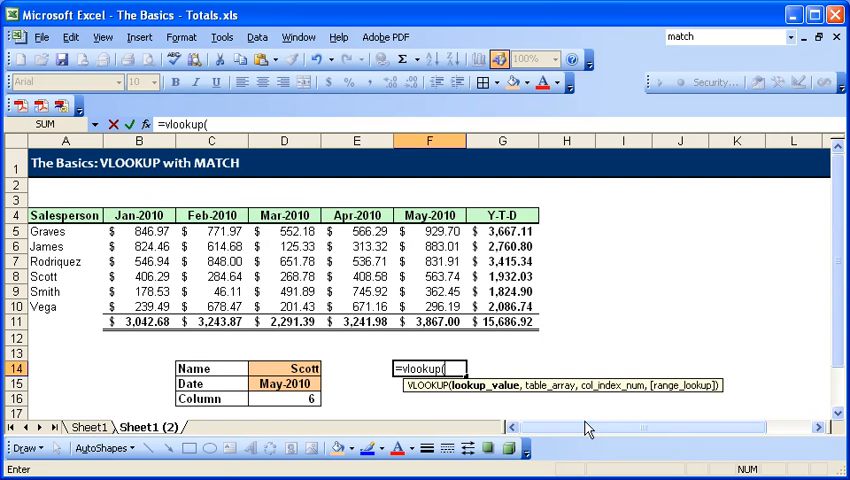
click(283, 368)
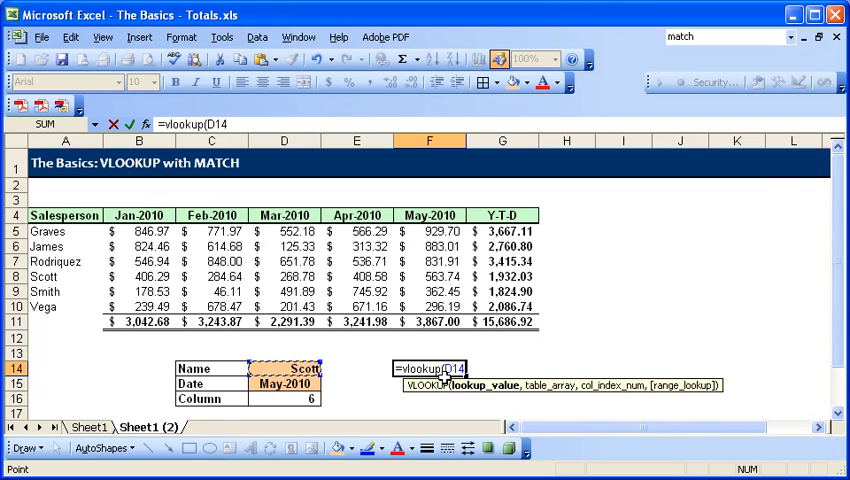
text(,A4:G10)
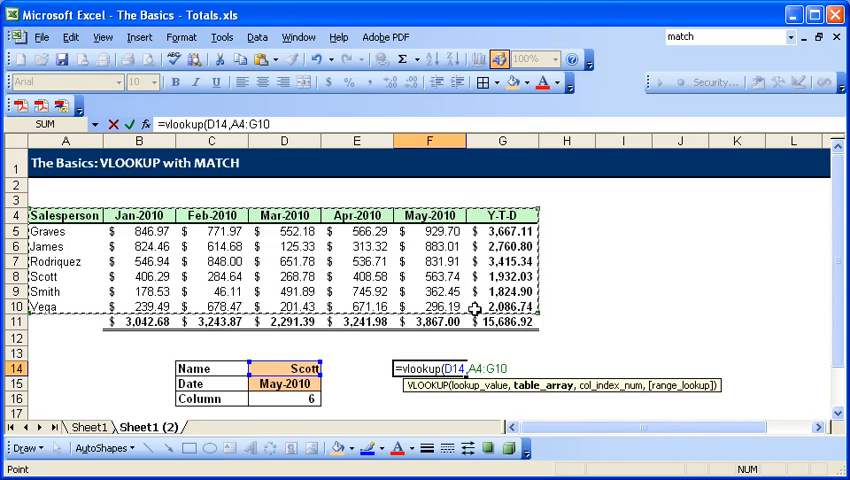
text(,)
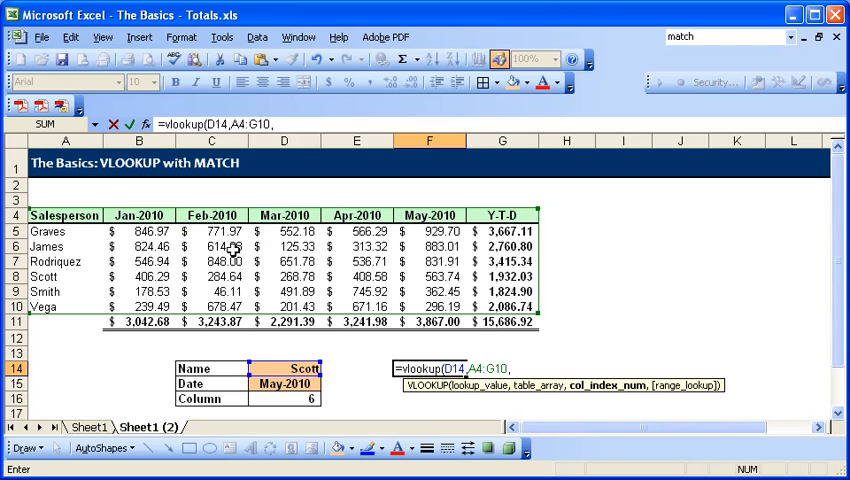
mouse_move(442, 252)
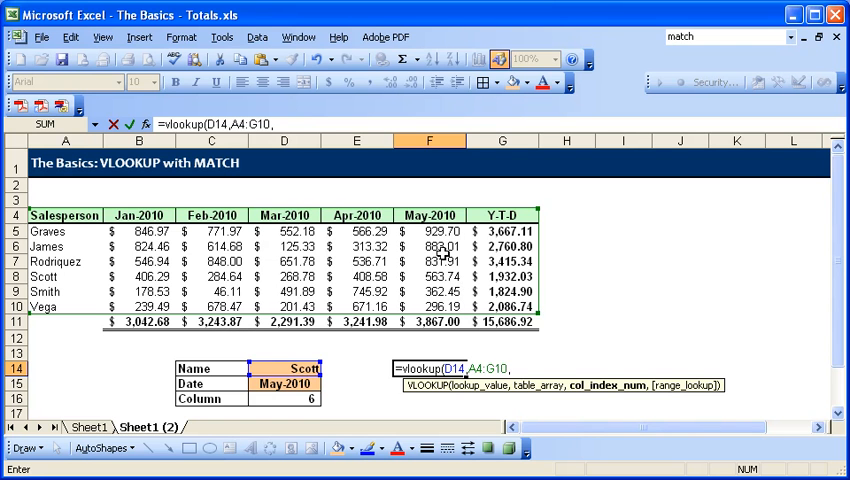
text(6)
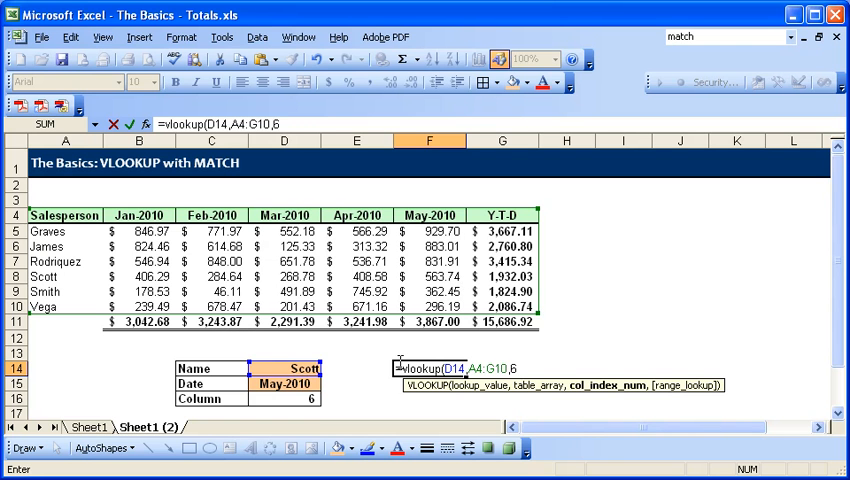
text(f)
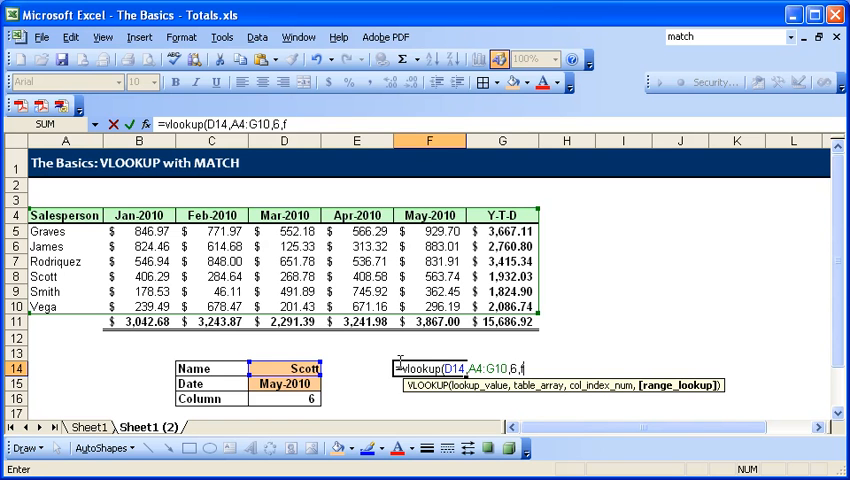
text(alse))
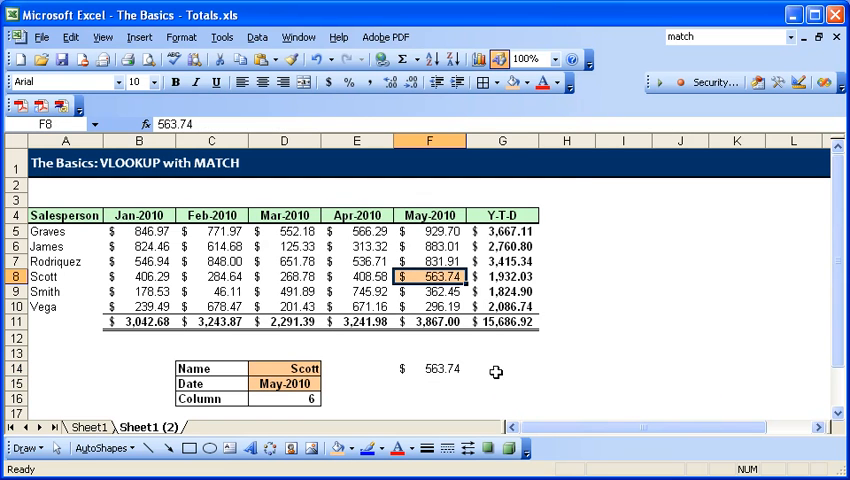
mouse_move(432, 373)
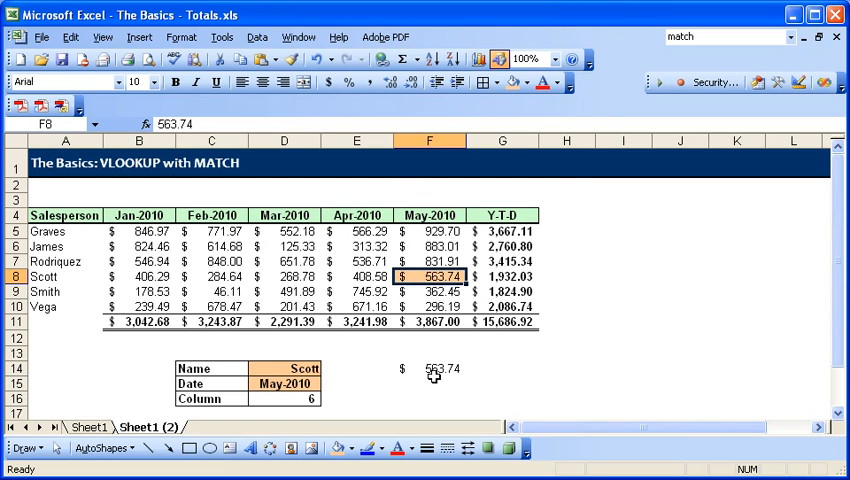
click(430, 368)
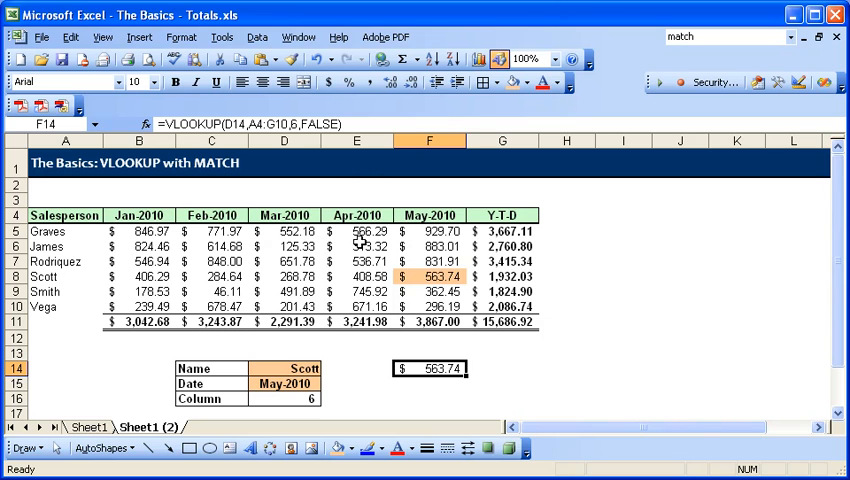
mouse_move(434, 365)
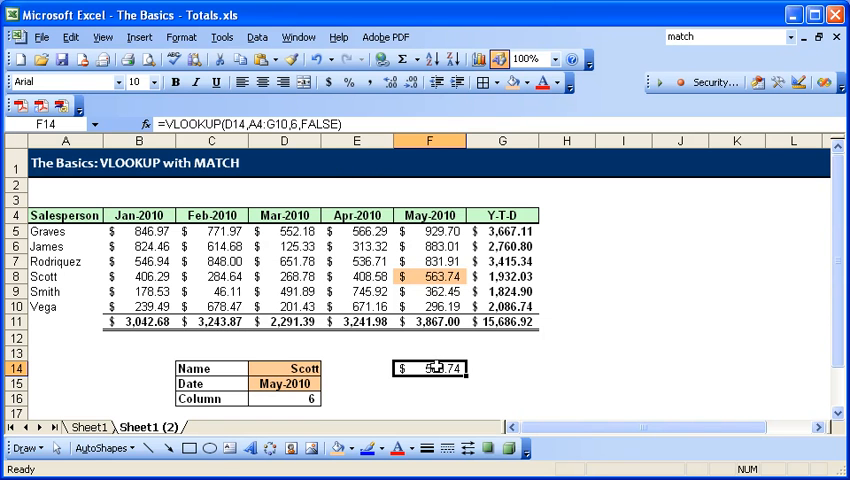
mouse_move(310, 177)
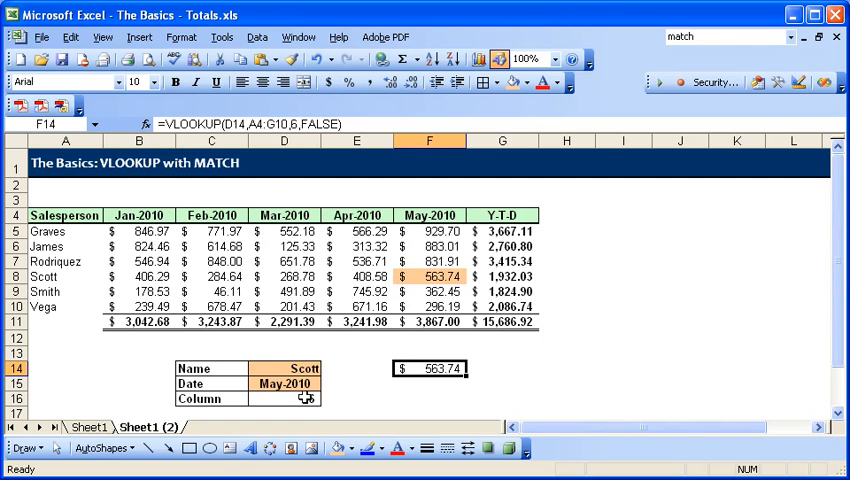
Step: Replace the fixed 6 with a reference to D16 so the column index comes from that cell
click(284, 398)
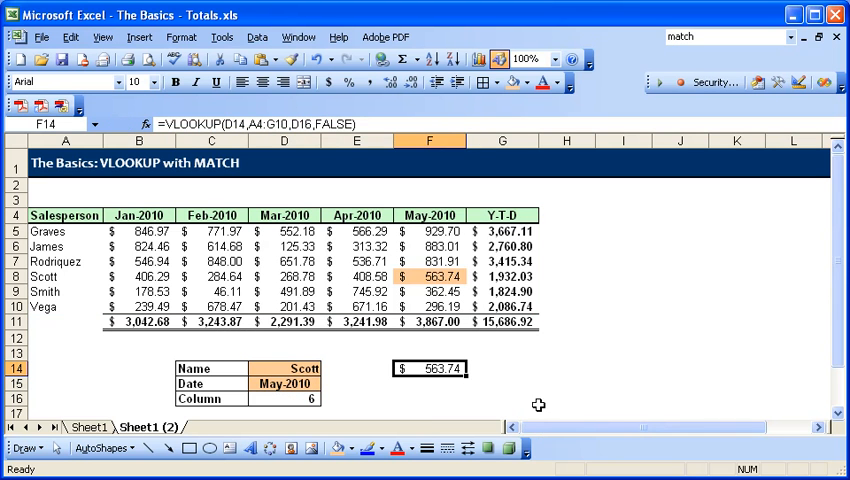
click(284, 383)
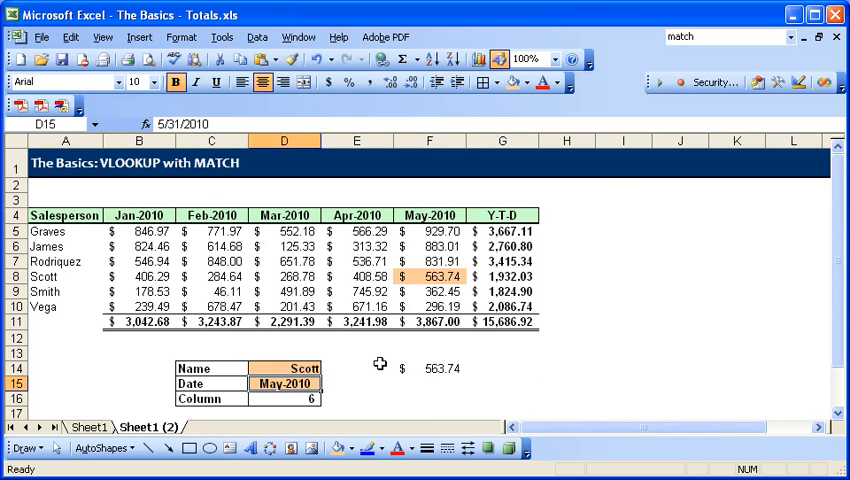
mouse_move(679, 358)
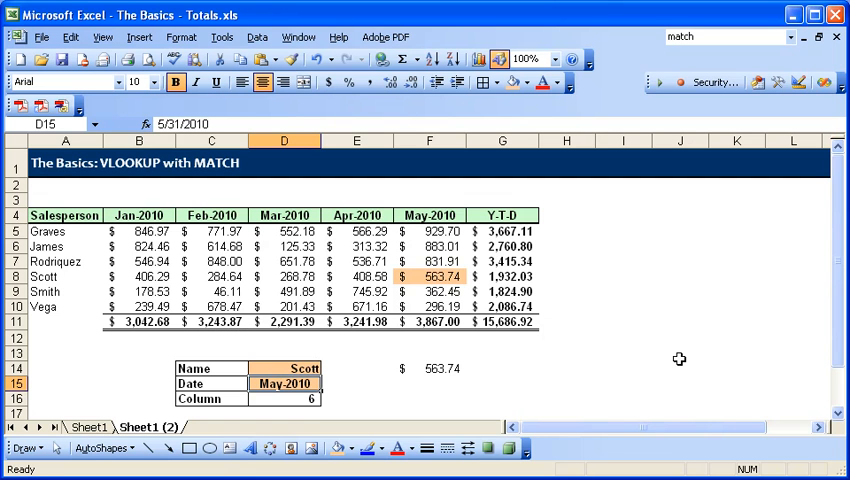